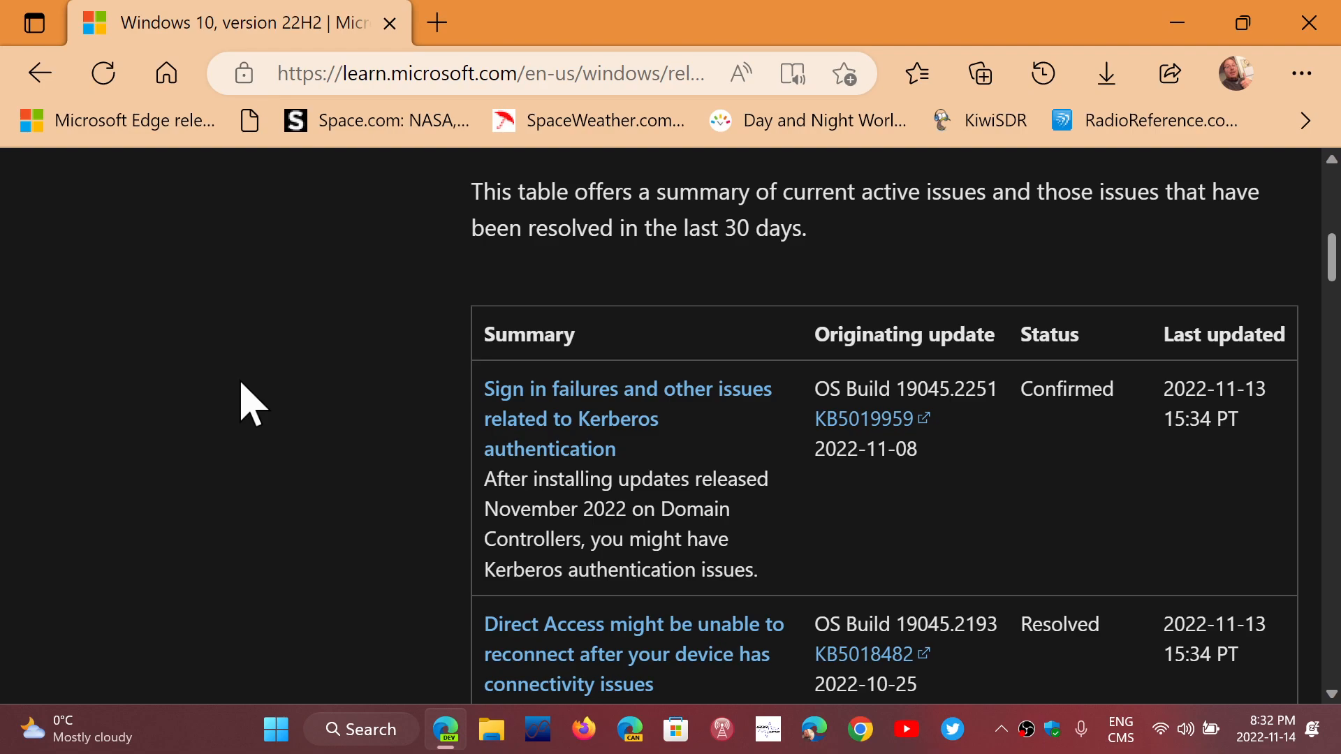
Scroll down the known issues table to the Secure Boot DBX update install error
scroll(down, 3)
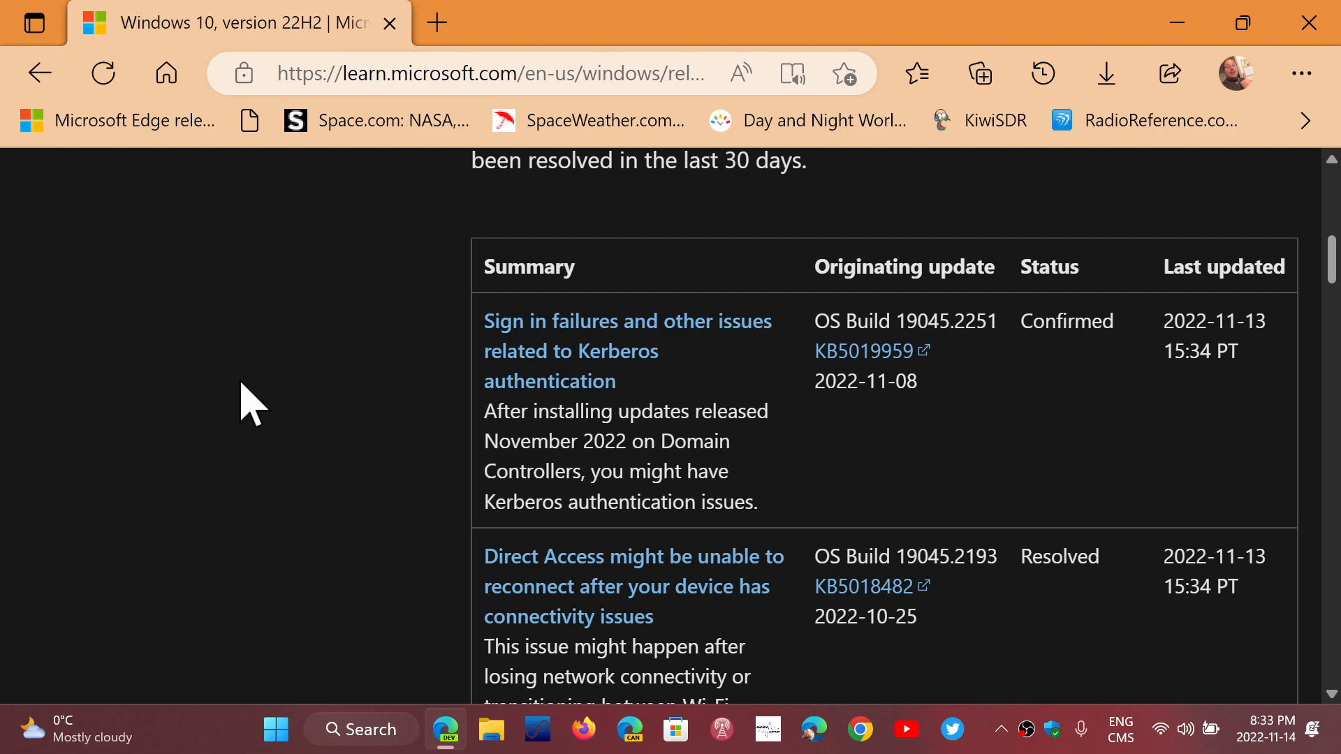
mouse_move(1031, 419)
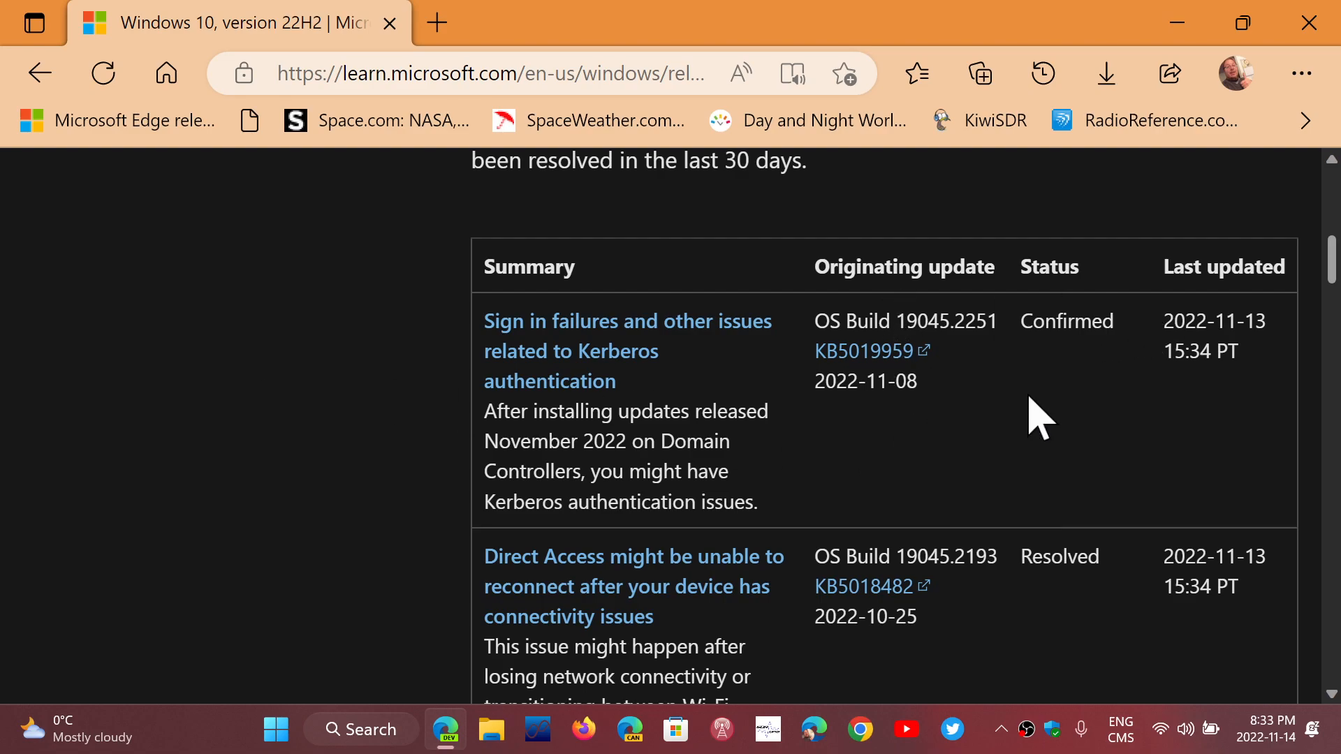
mouse_move(1046, 466)
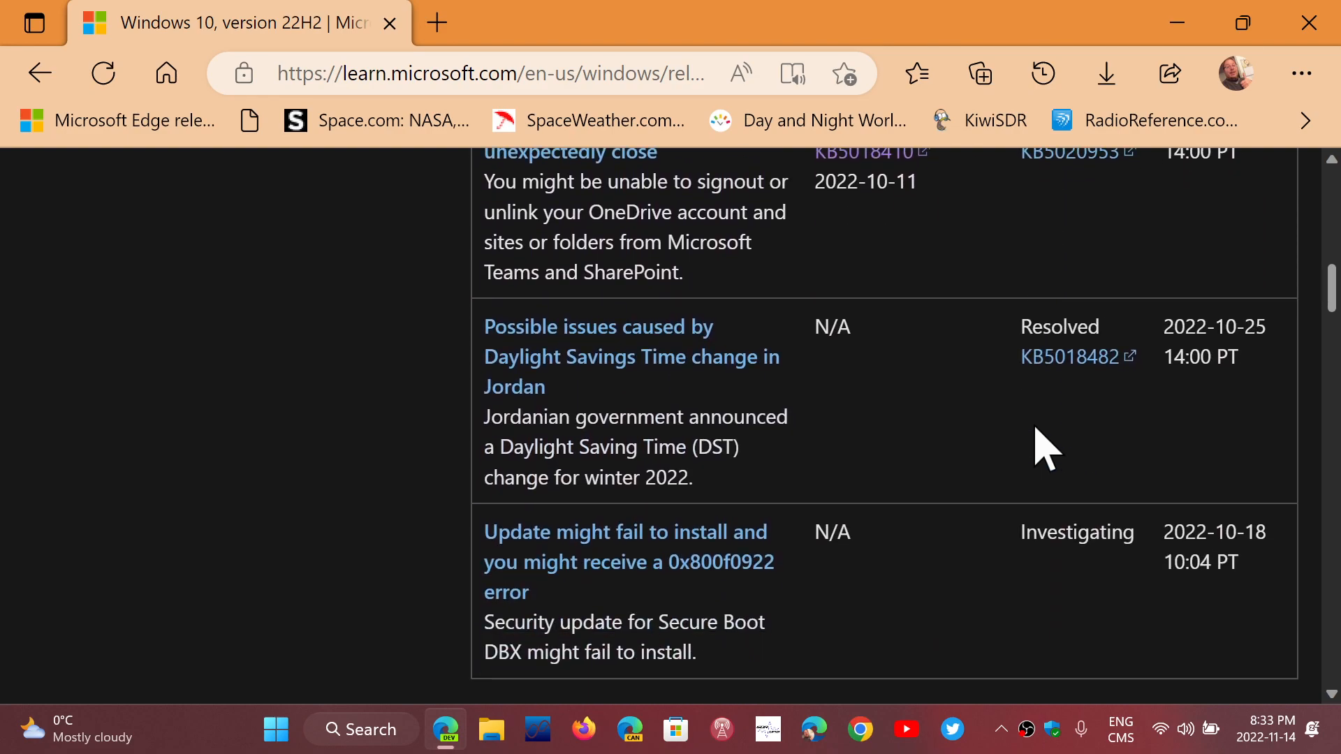
Scroll back to the top of the article, then close Edge to show the desktop
scroll(up, 3)
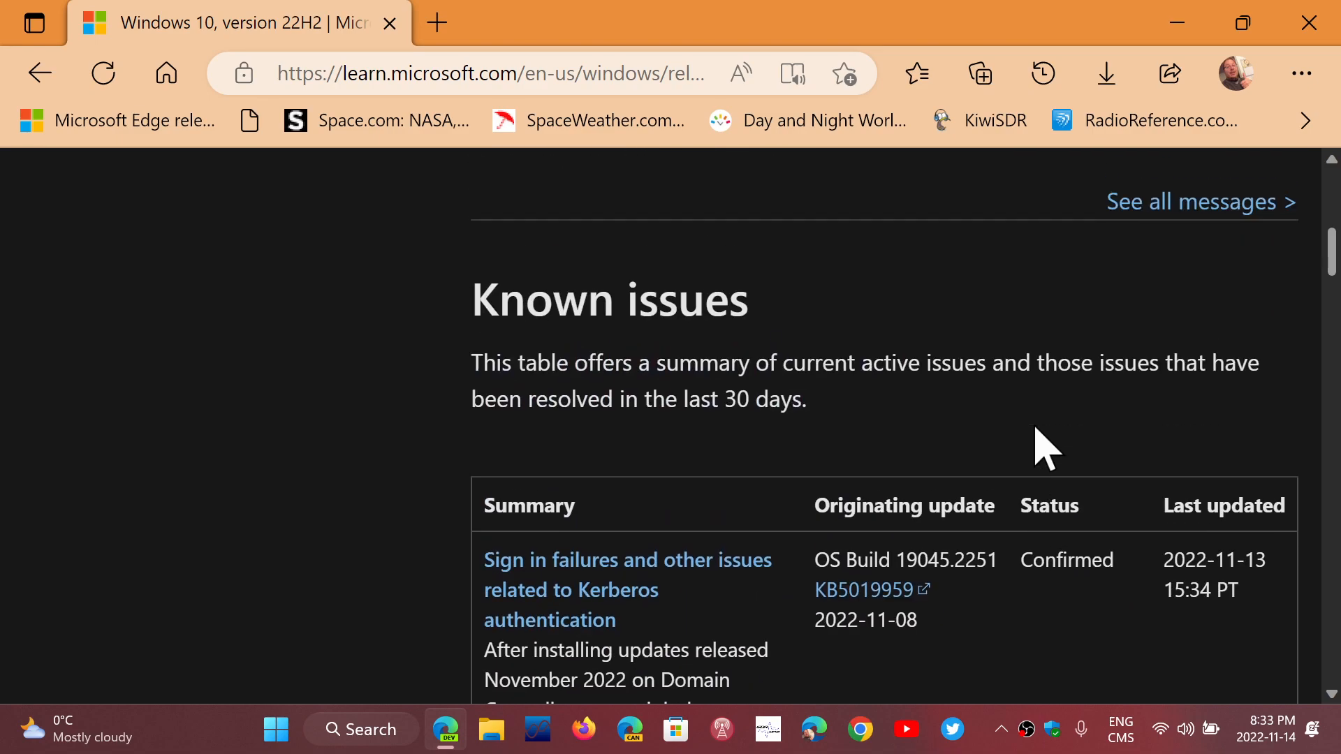
scroll(up, 3)
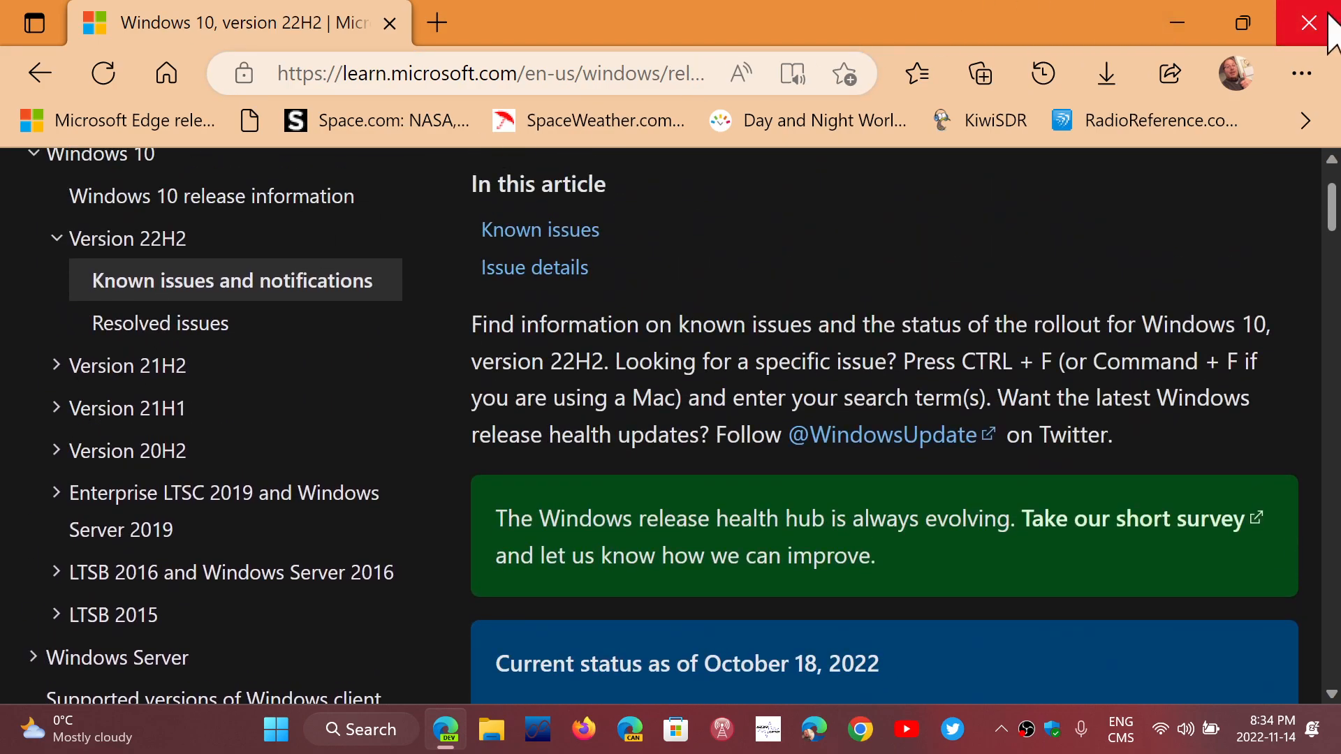
click(1308, 22)
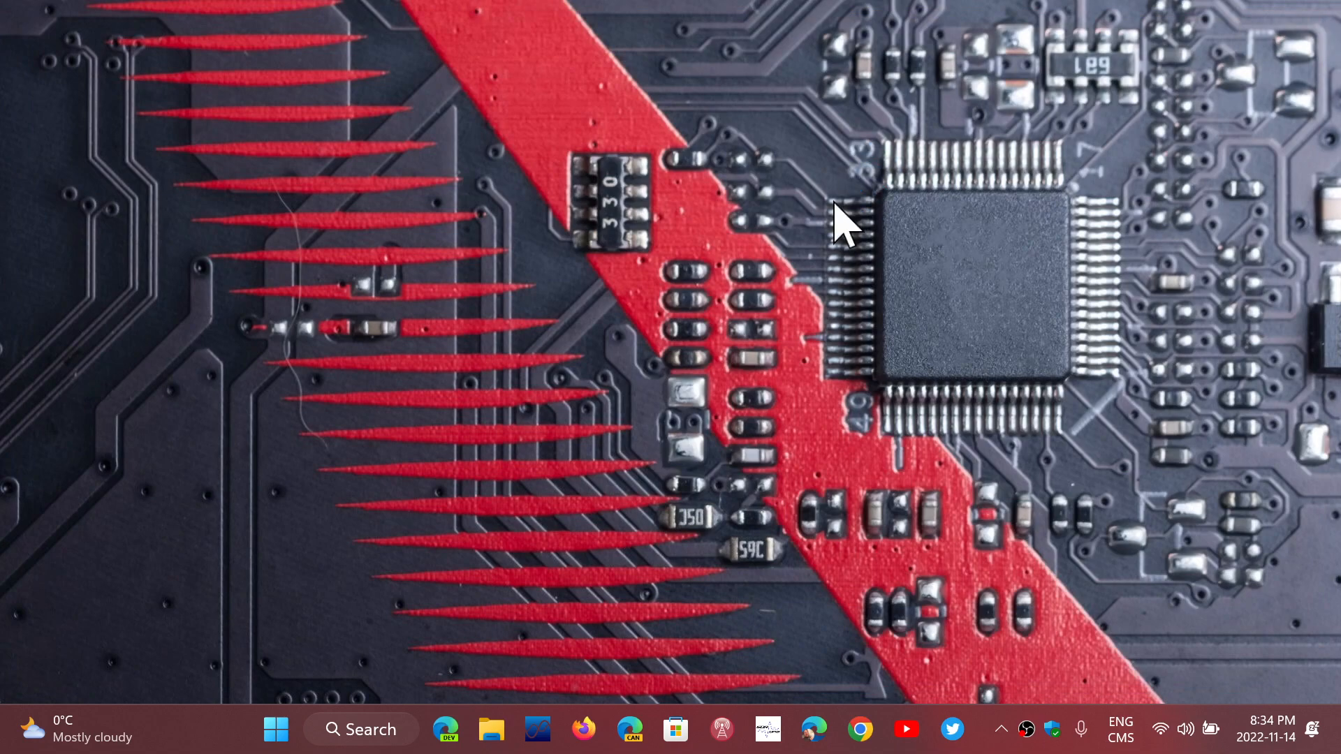